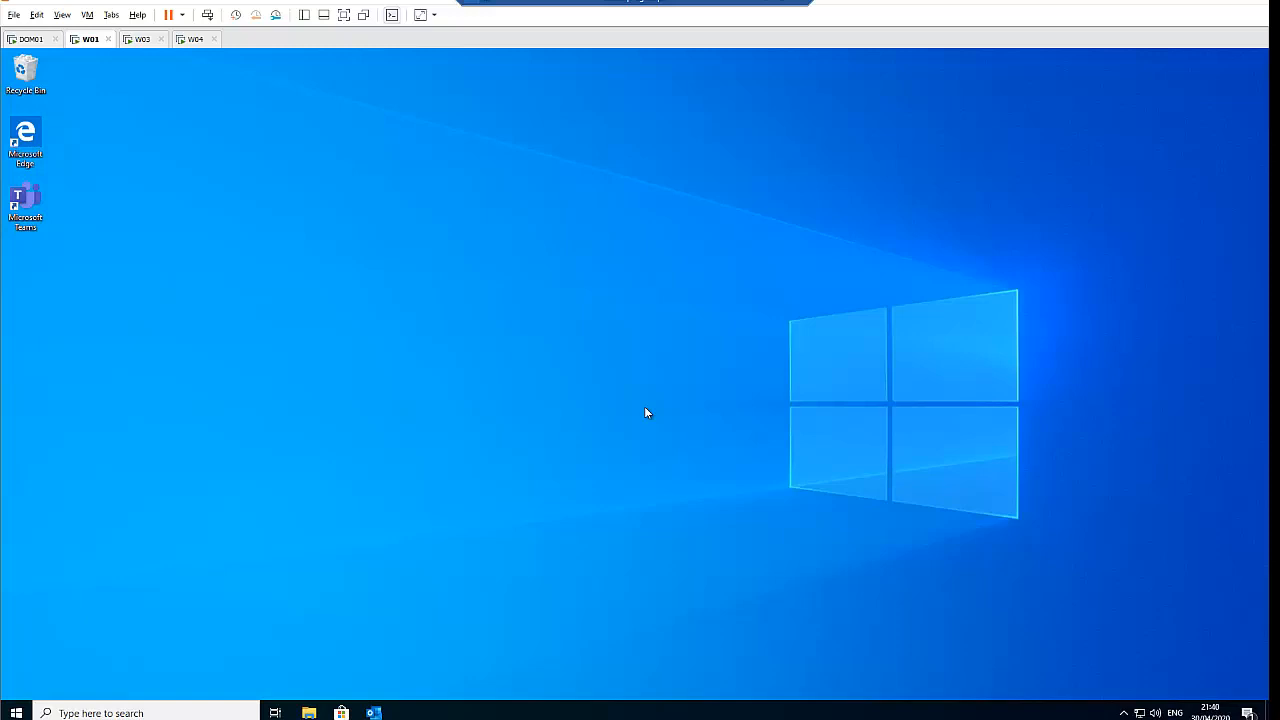
mouse_move(588, 424)
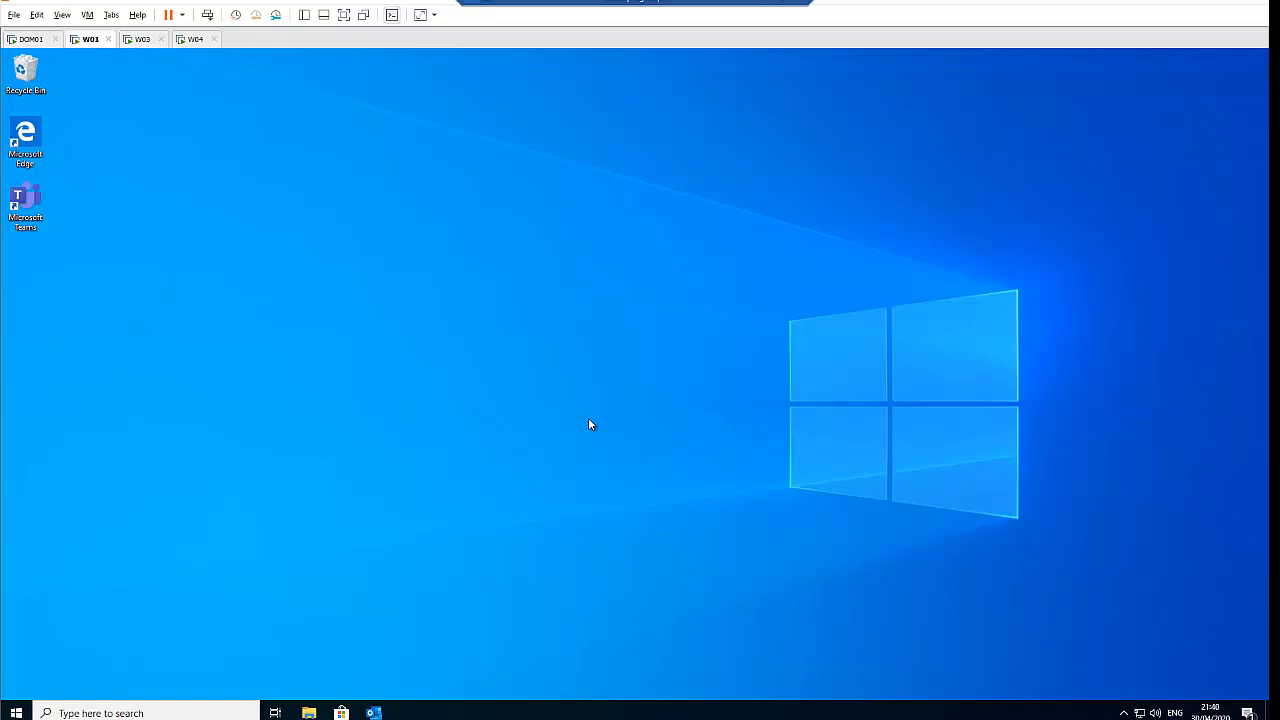
Search the Start menu for 'outlook' so the Outlook app appears as best match
click(16, 712)
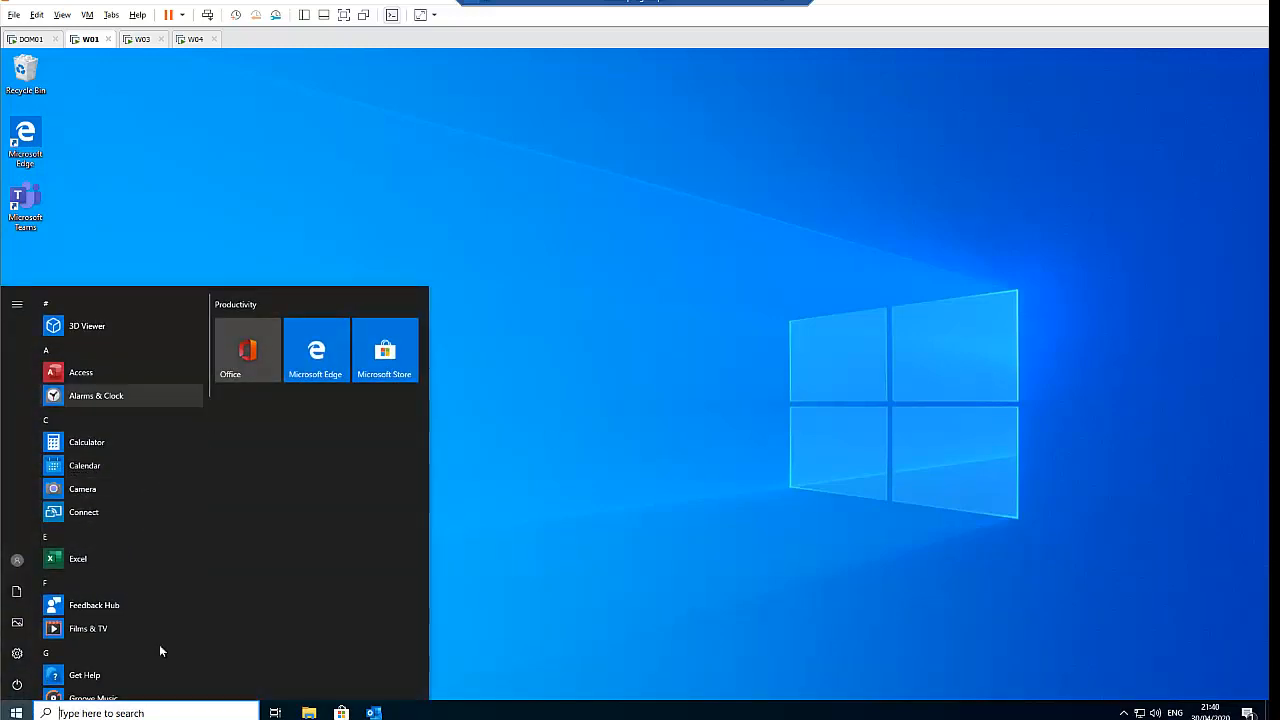
mouse_move(118, 488)
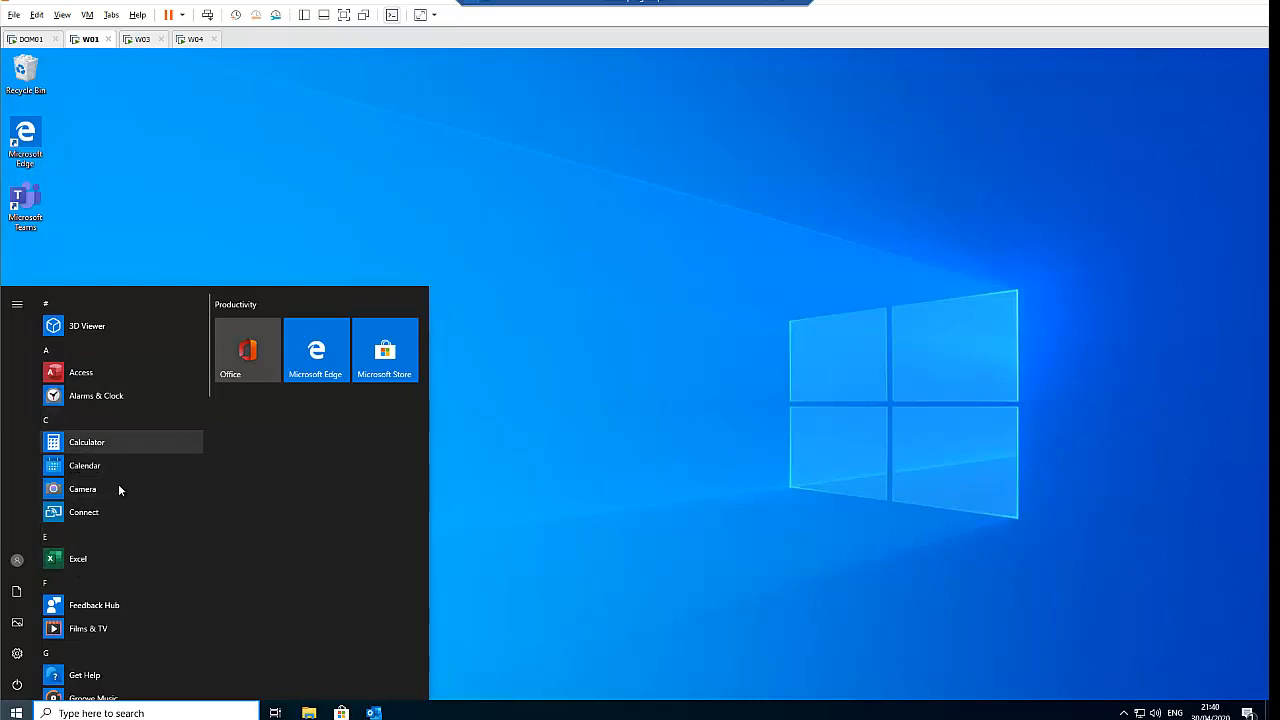
text(oul)
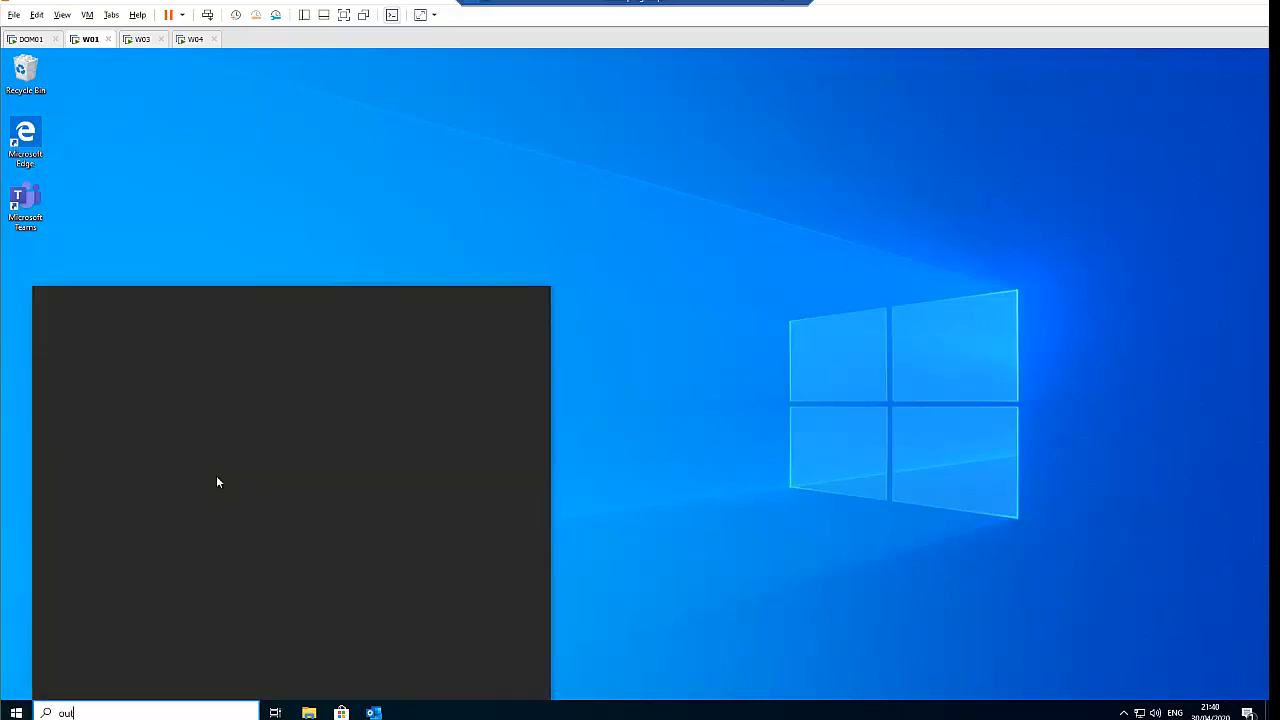
text(look)
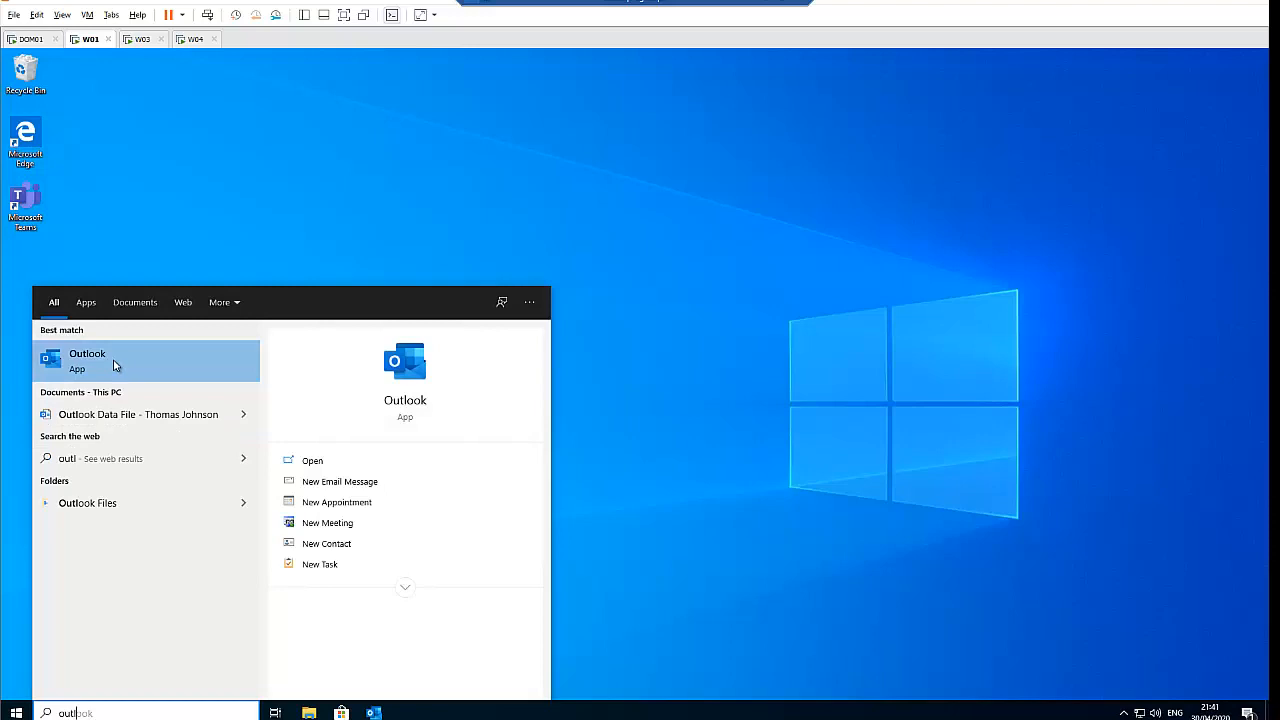
mouse_move(106, 364)
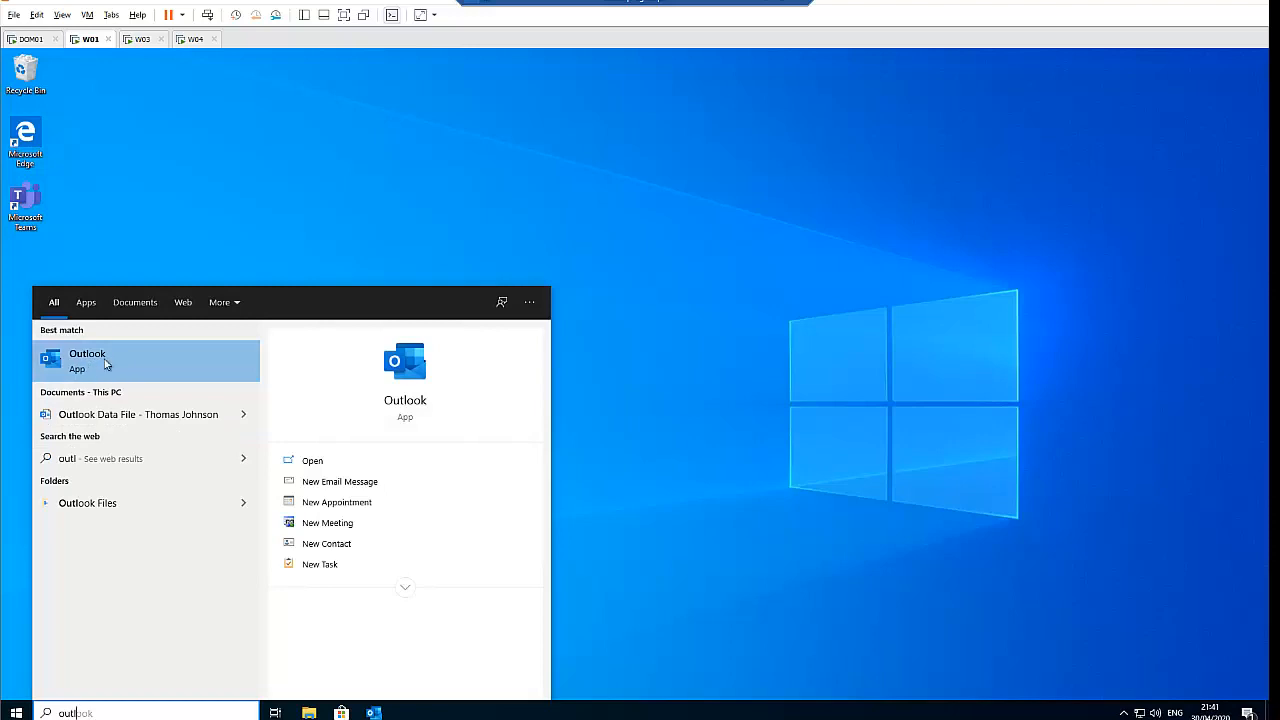
mouse_move(168, 414)
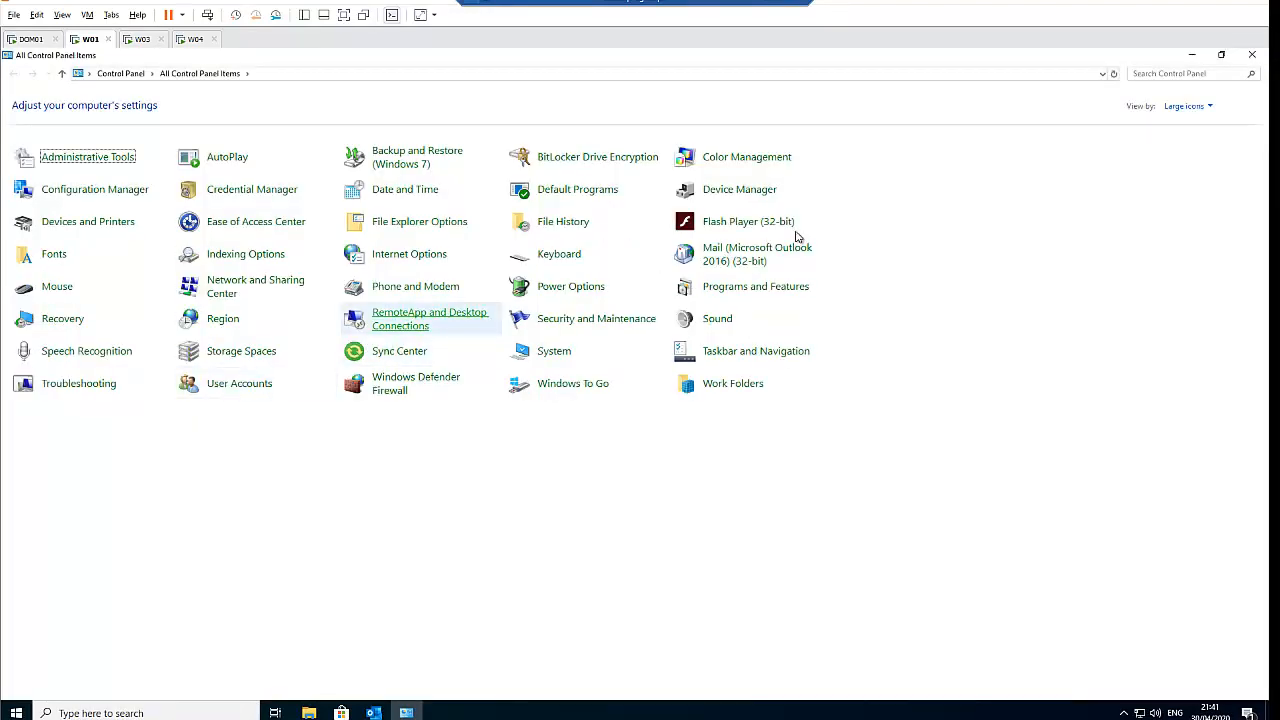
mouse_move(1134, 136)
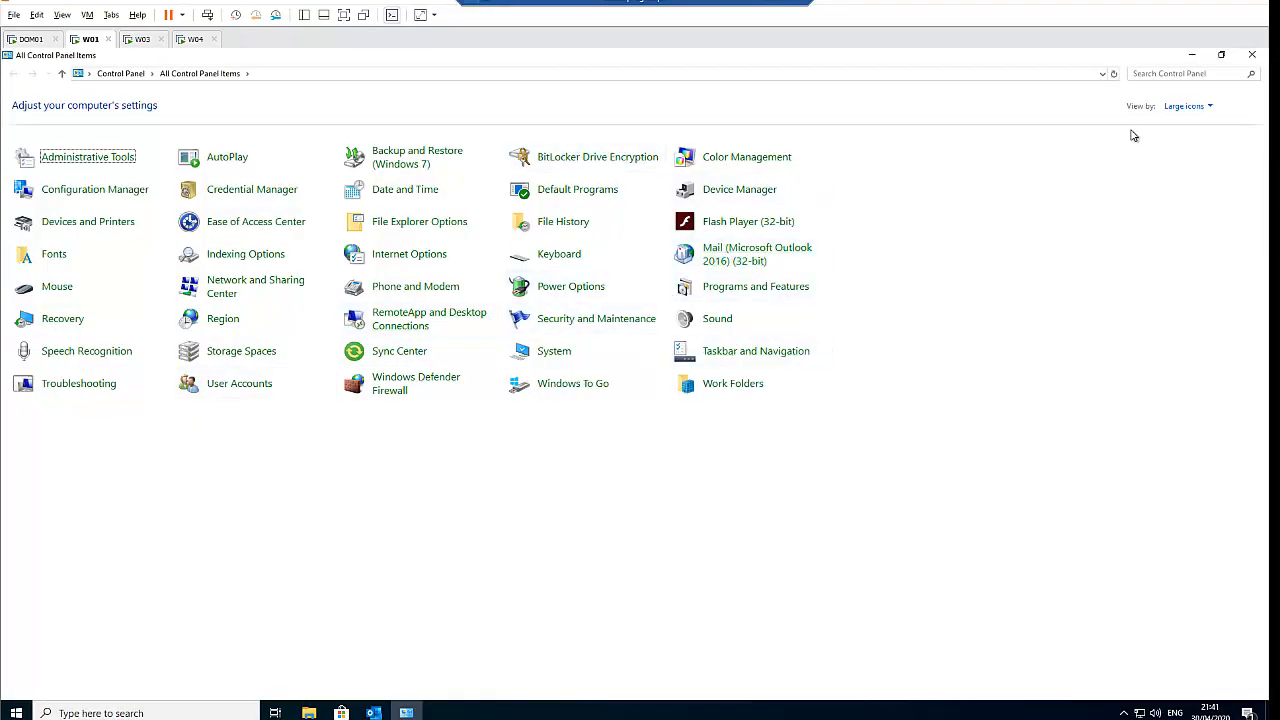
click(1188, 106)
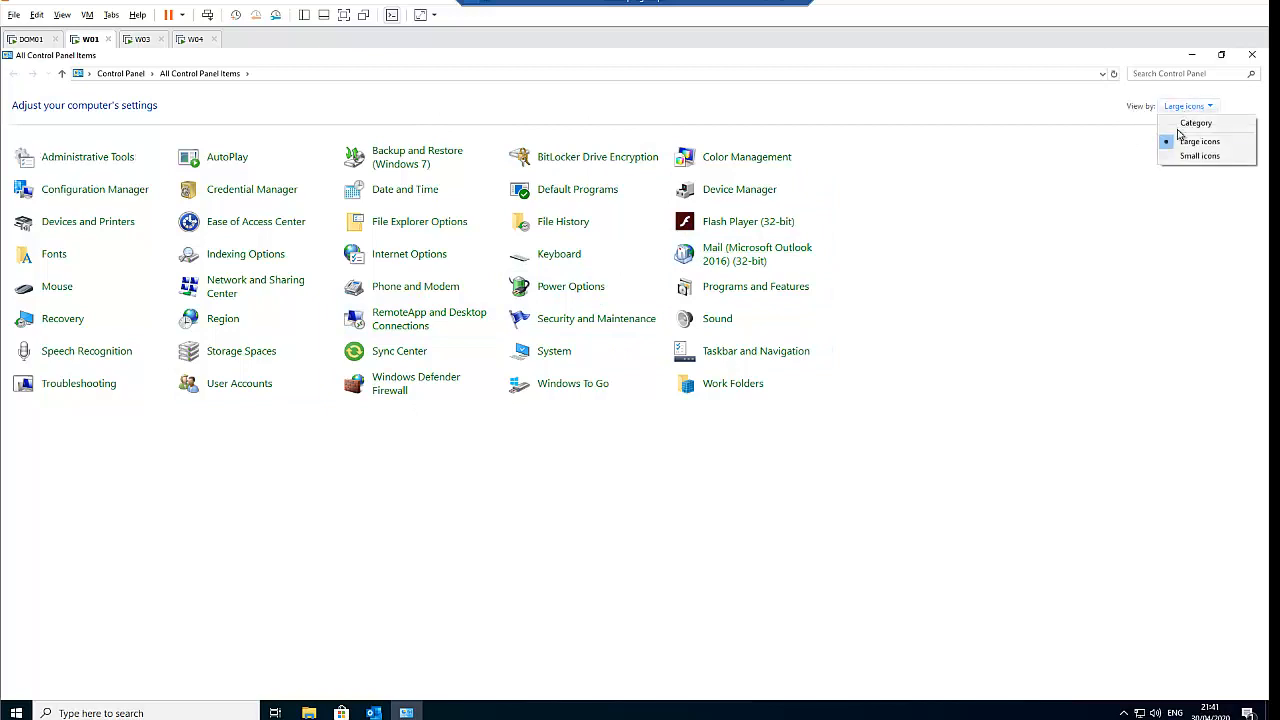
click(1196, 122)
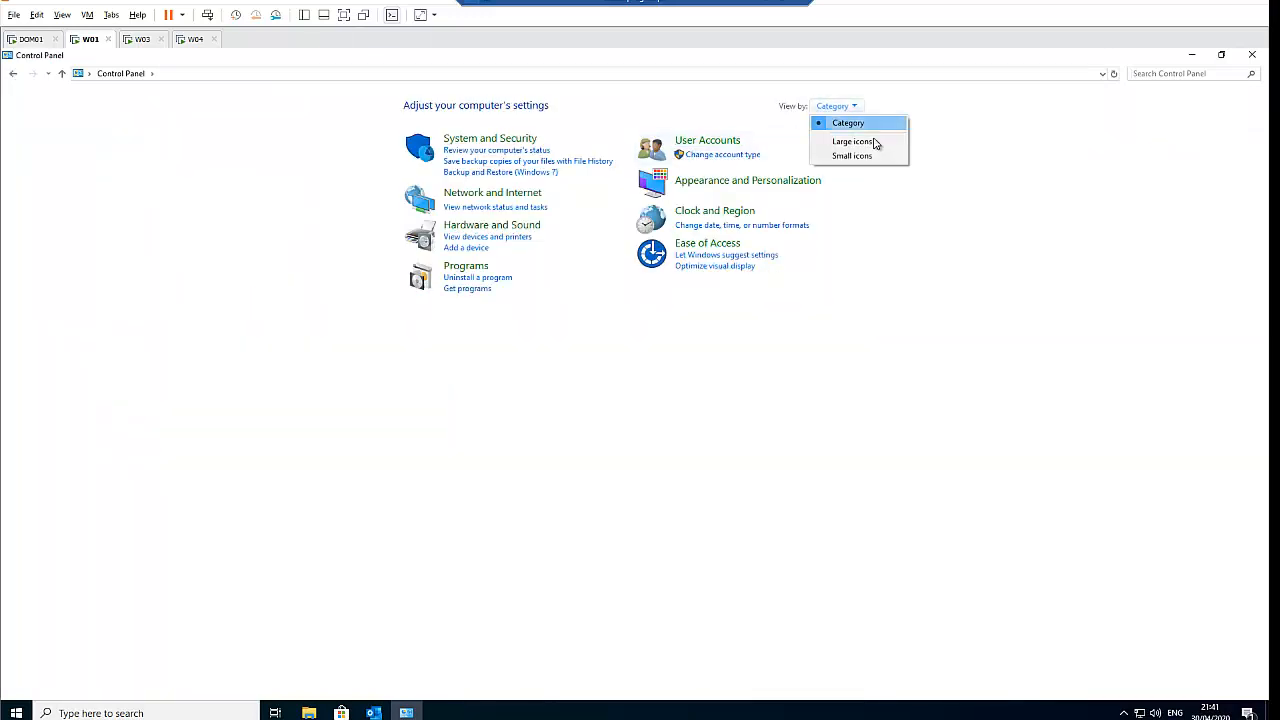
click(852, 140)
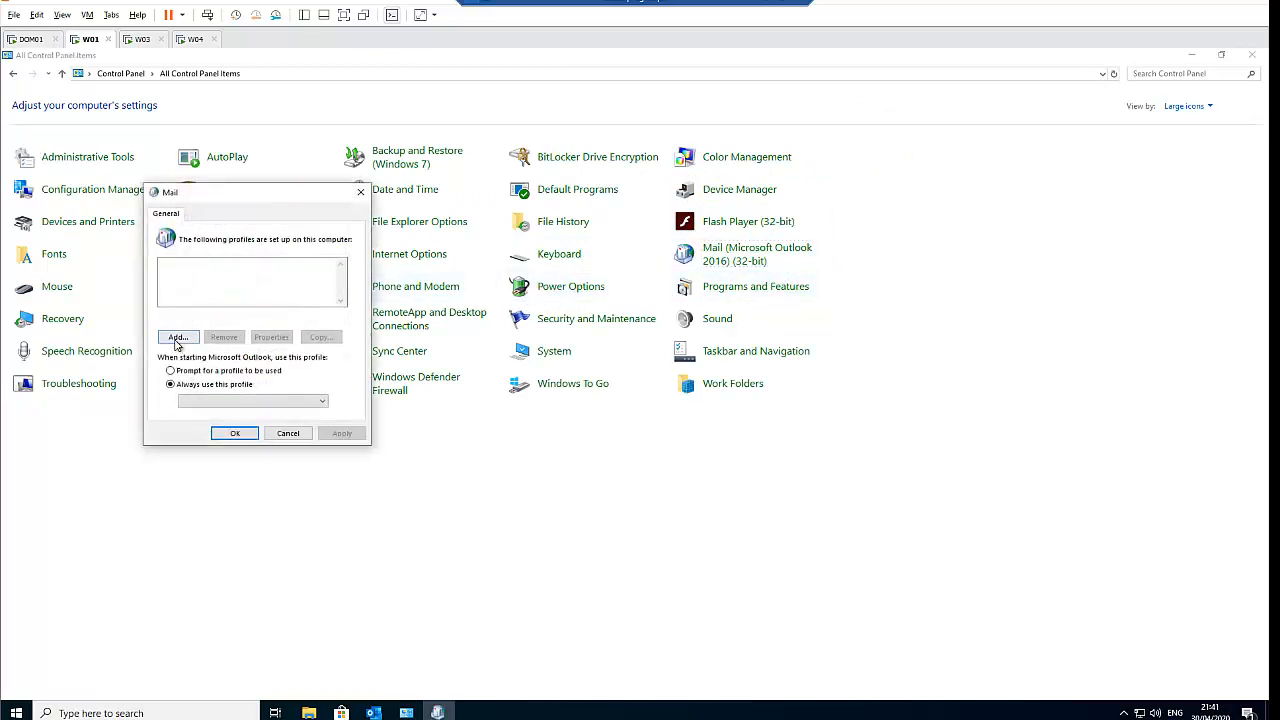
click(176, 336)
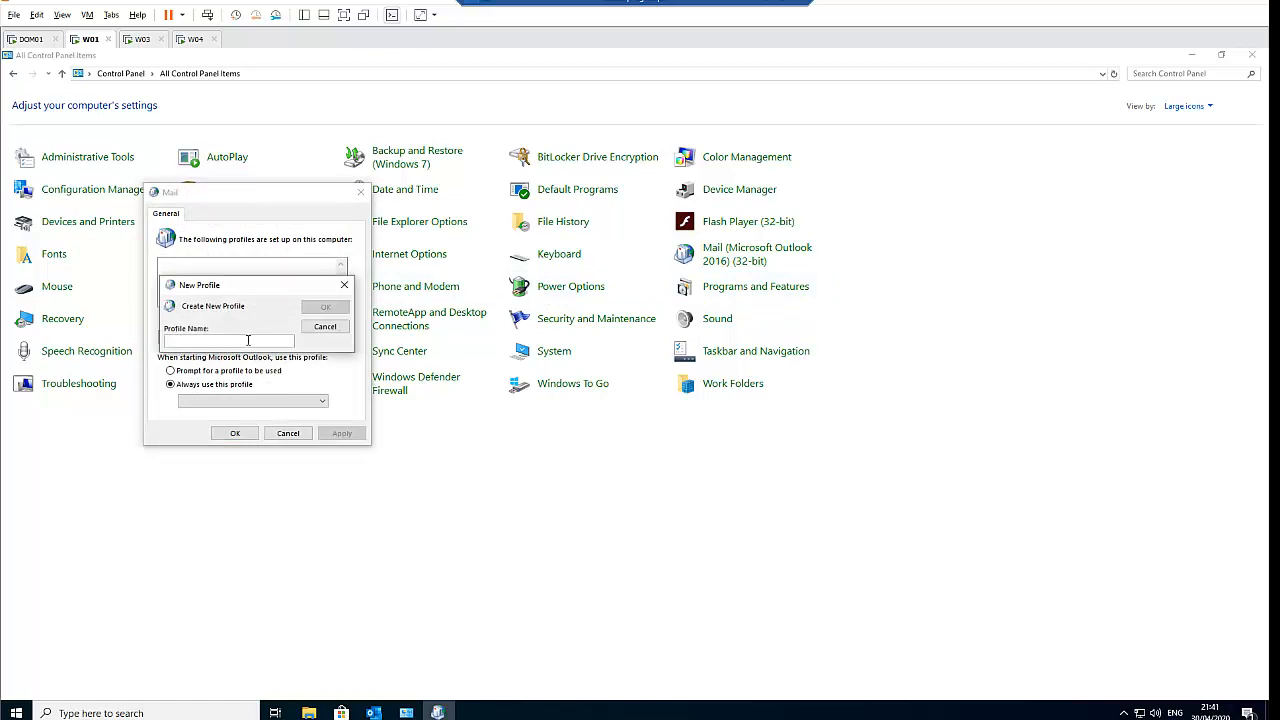
text(k)
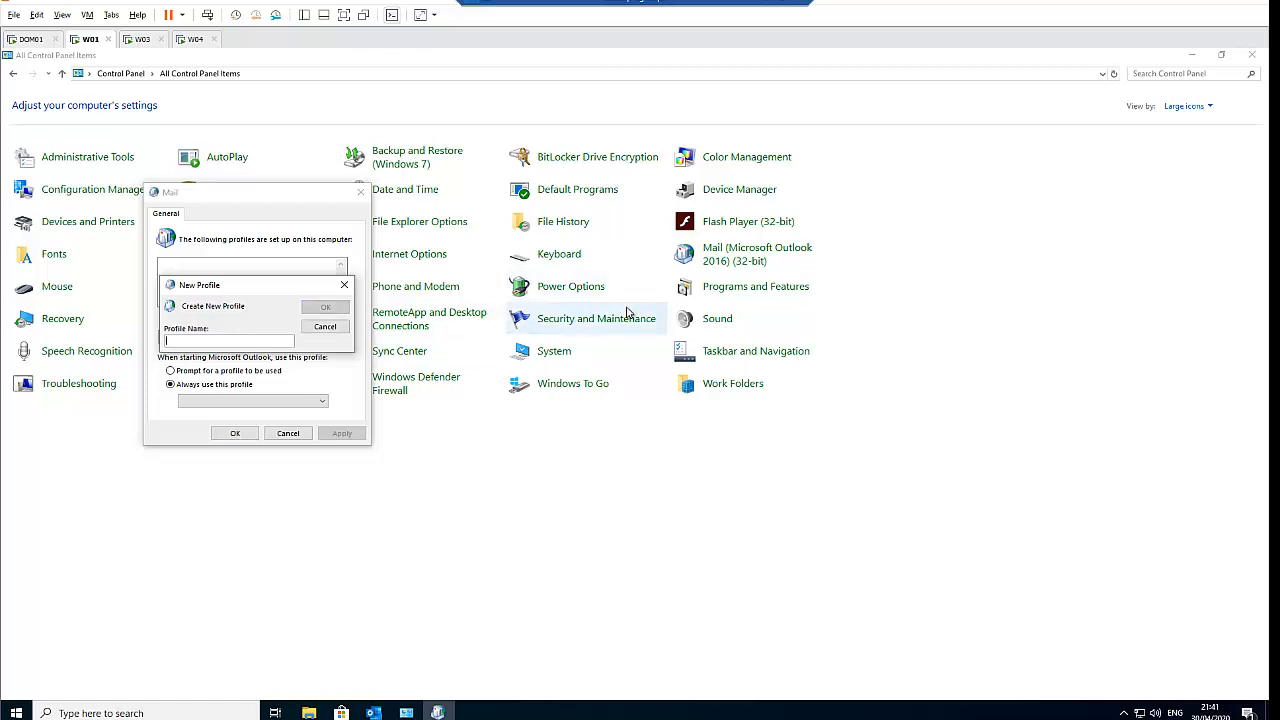
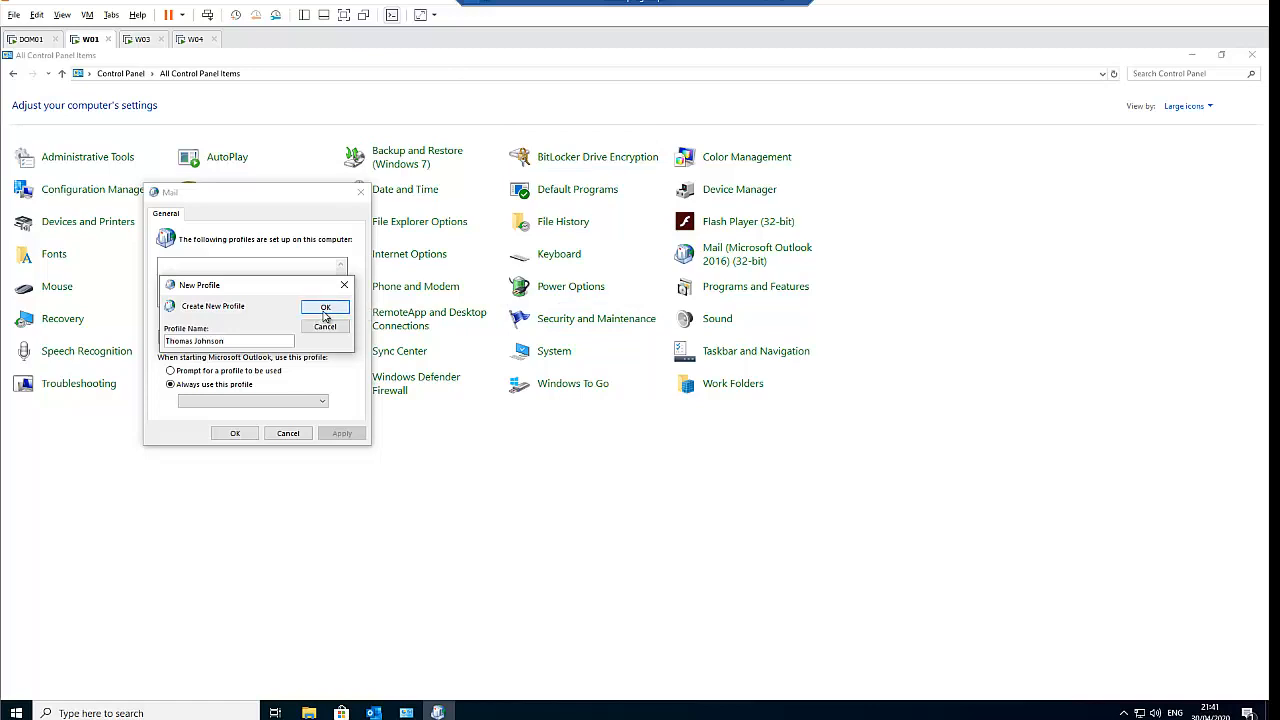
click(324, 308)
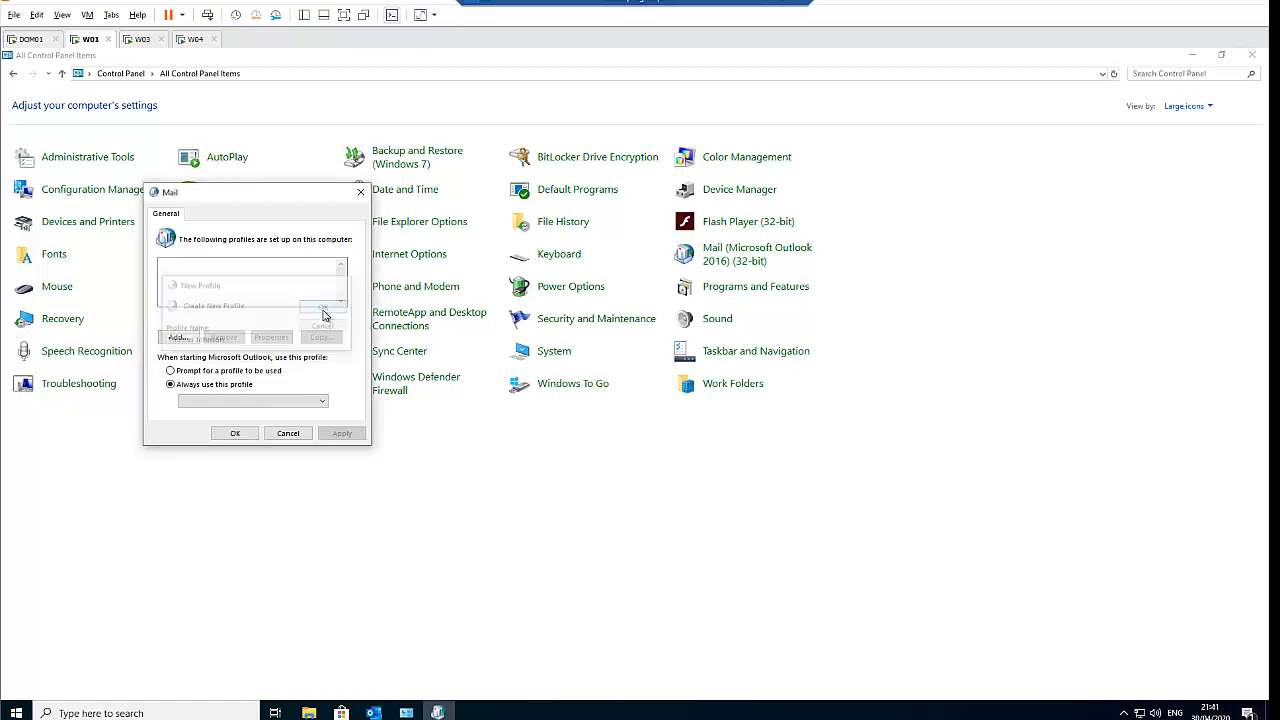
click(178, 336)
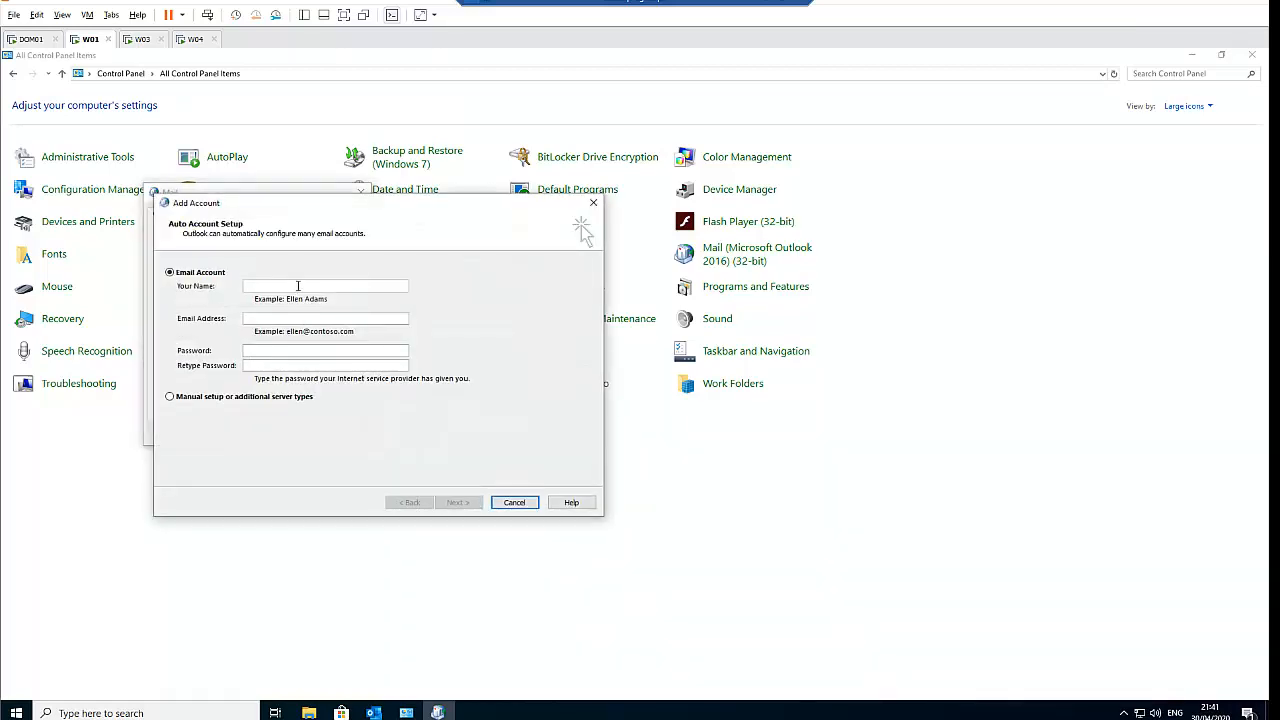
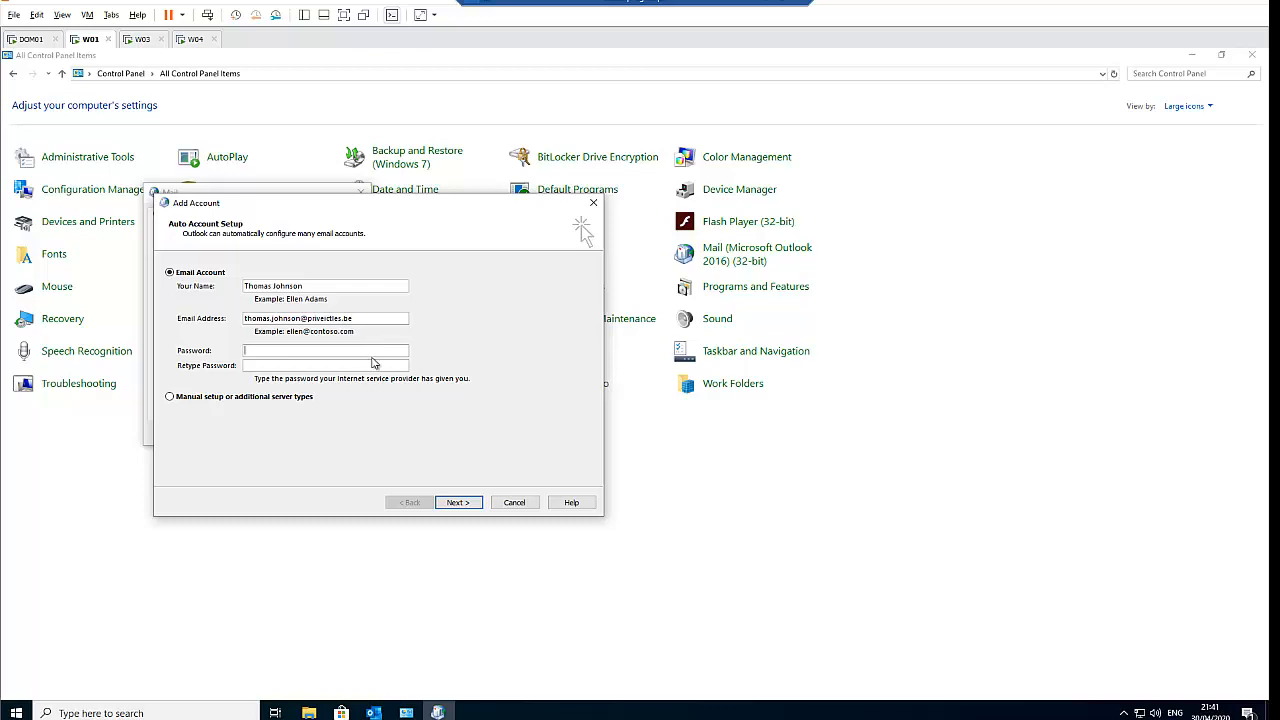
text(***)
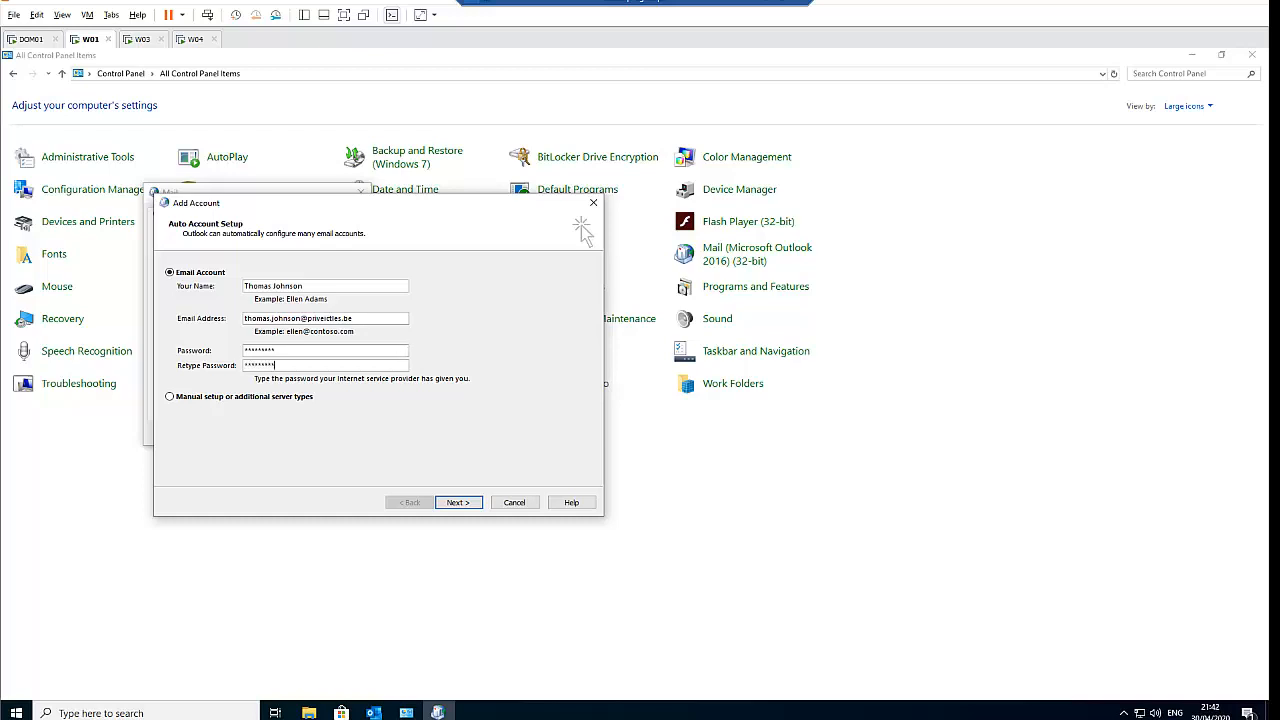
mouse_move(460, 502)
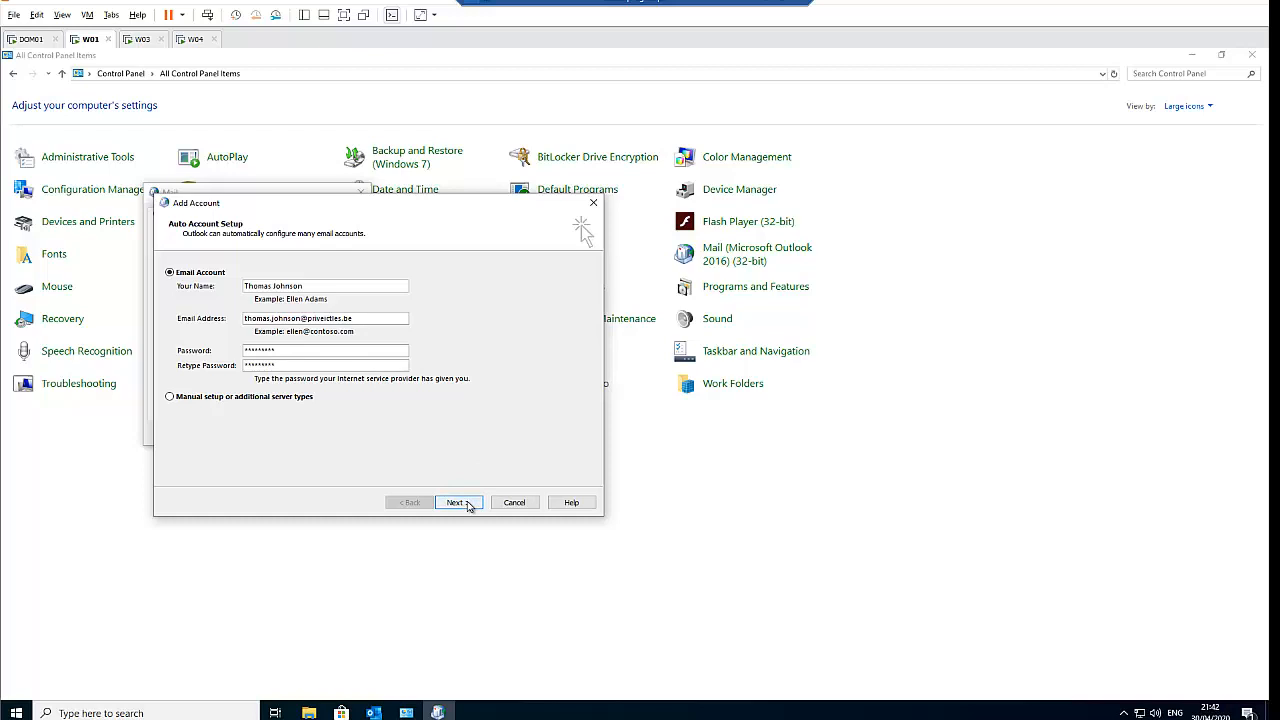
click(456, 502)
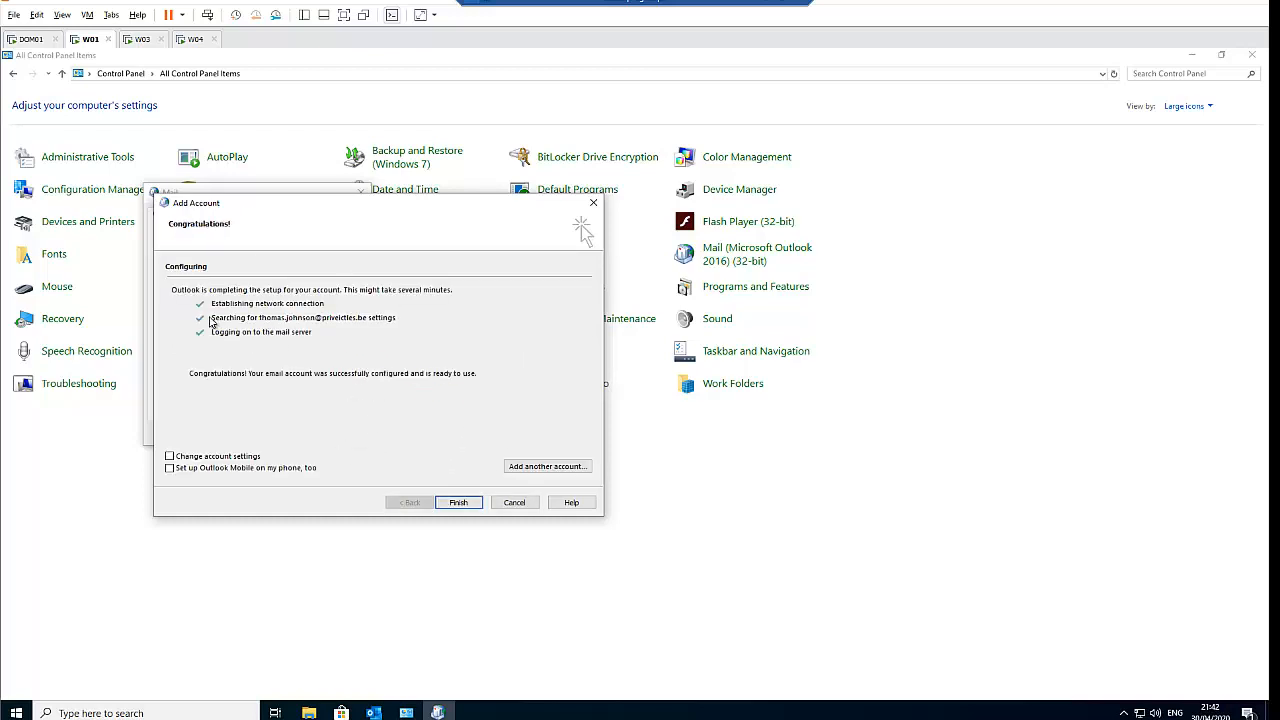
mouse_move(360, 328)
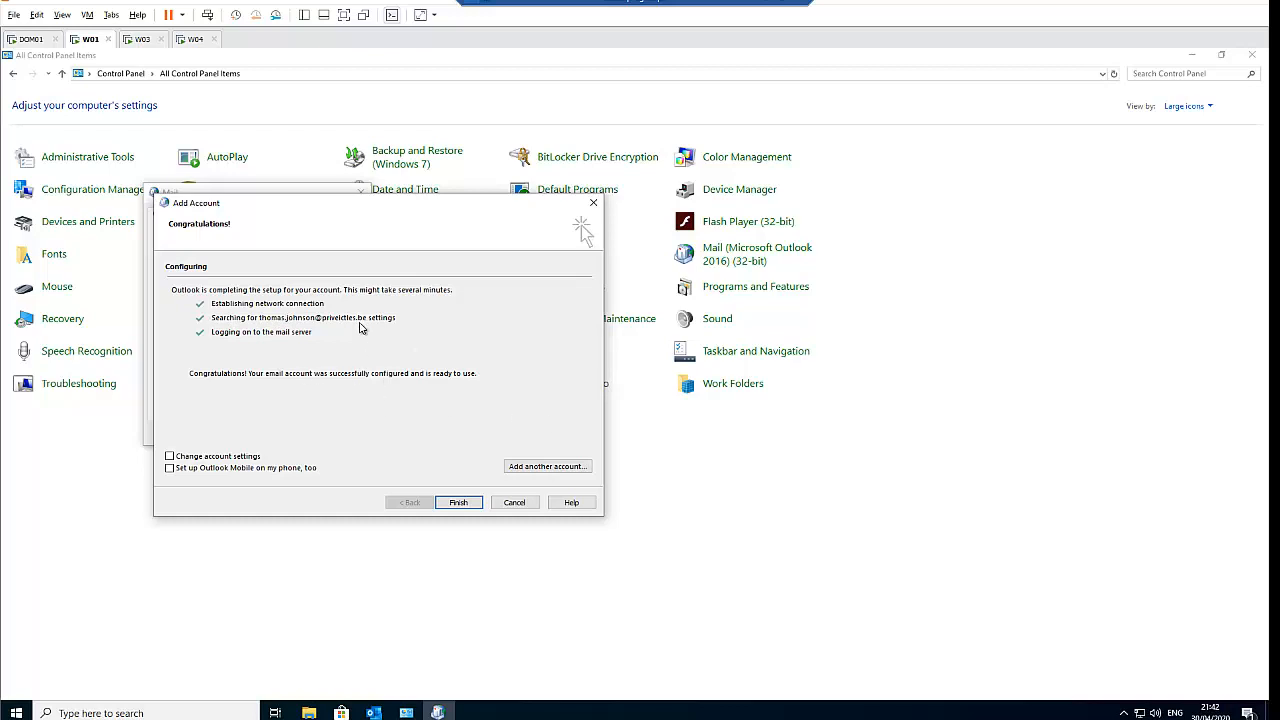
mouse_move(1066, 420)
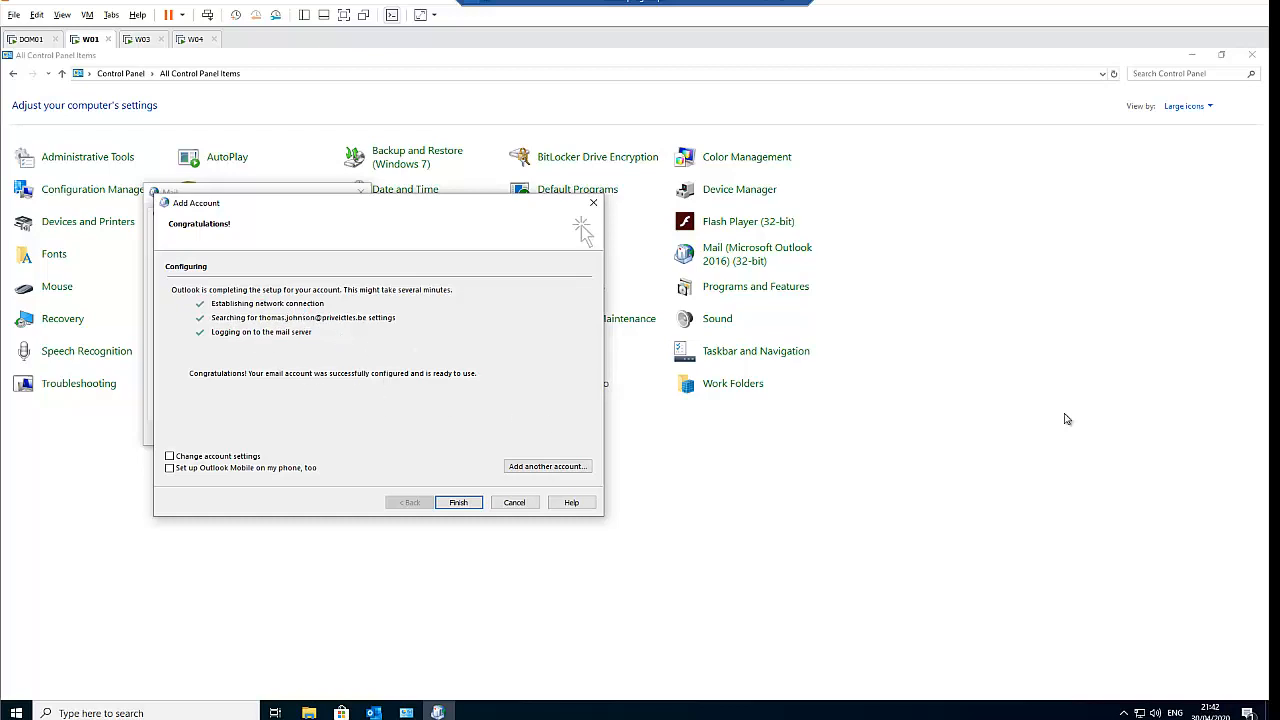
mouse_move(344, 432)
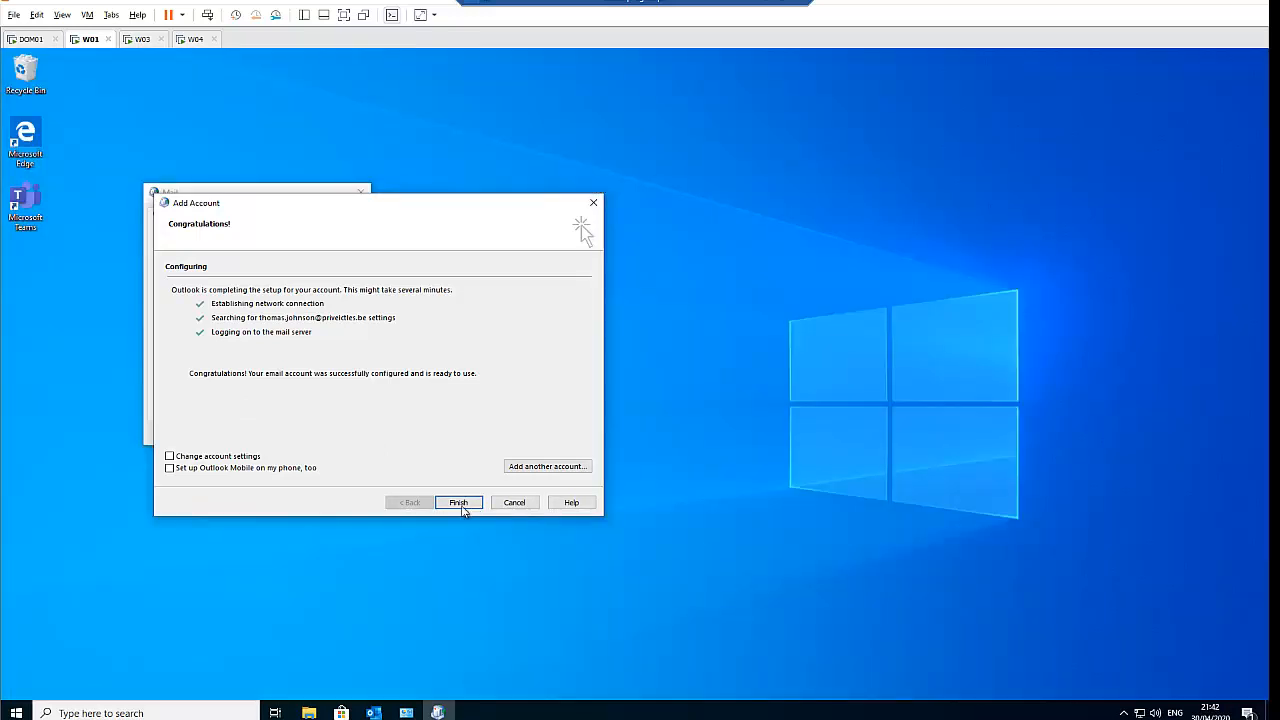
click(458, 502)
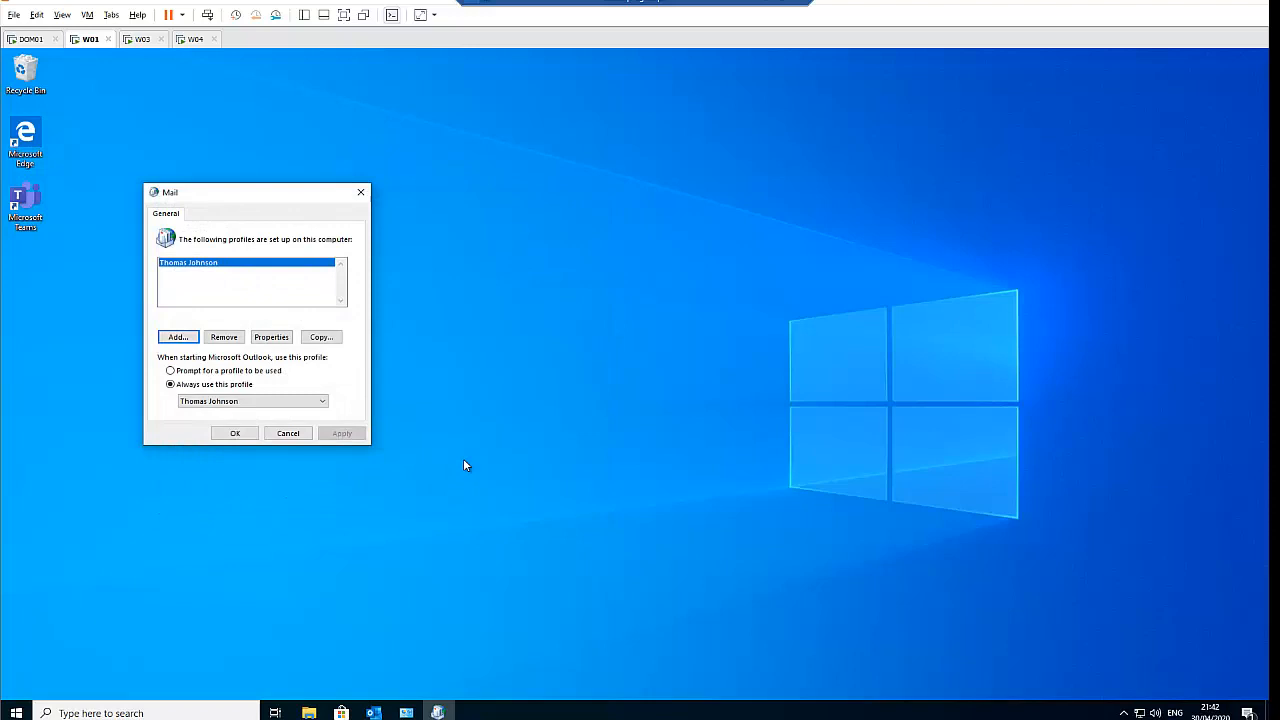
mouse_move(216, 316)
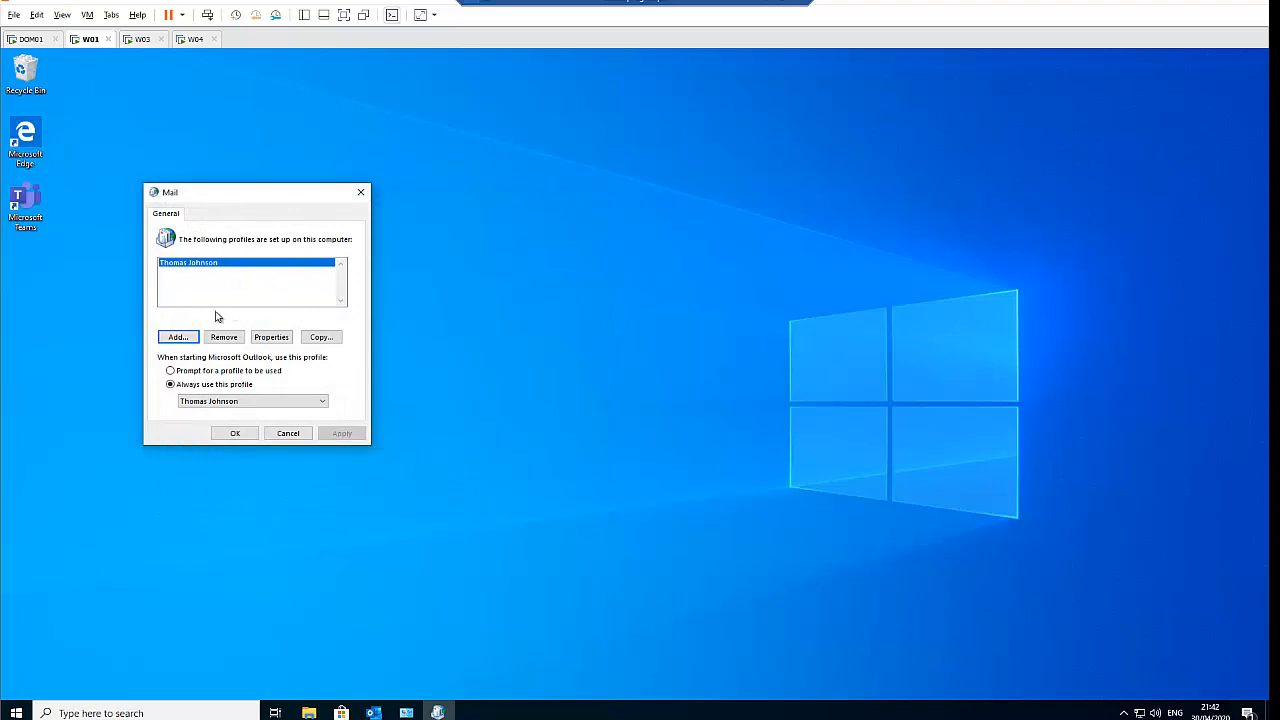
mouse_move(224, 376)
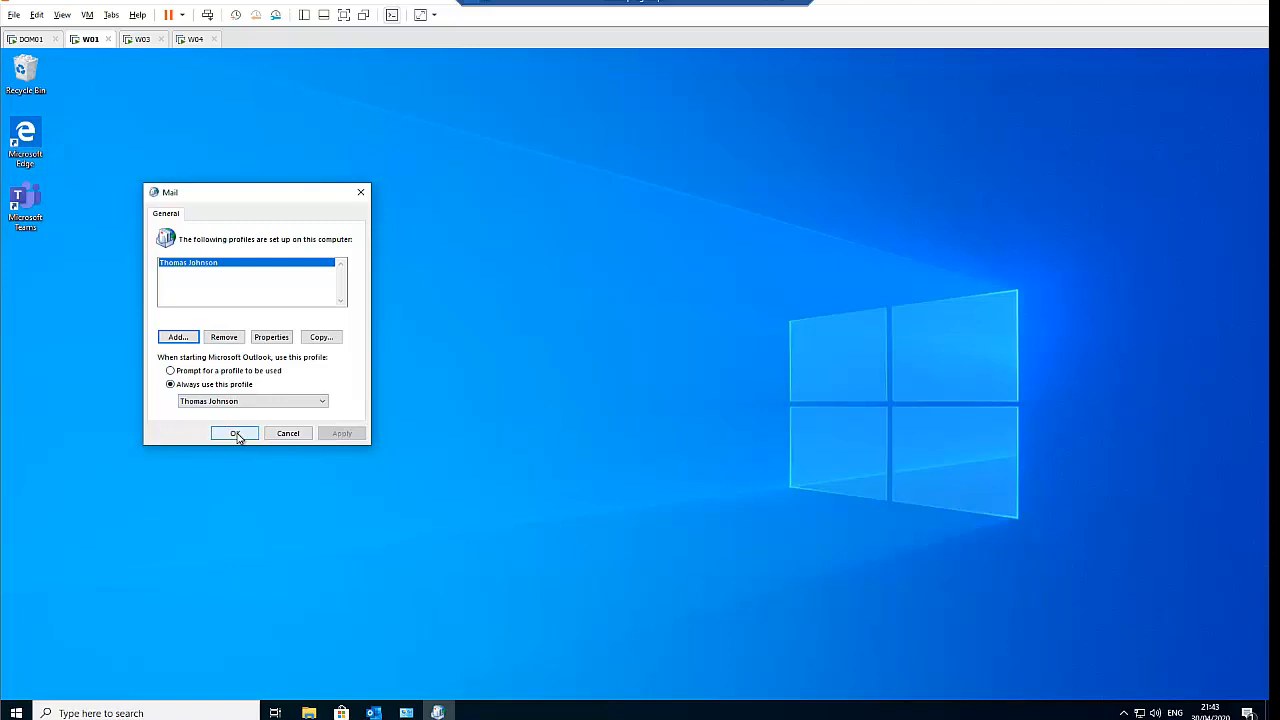
click(234, 432)
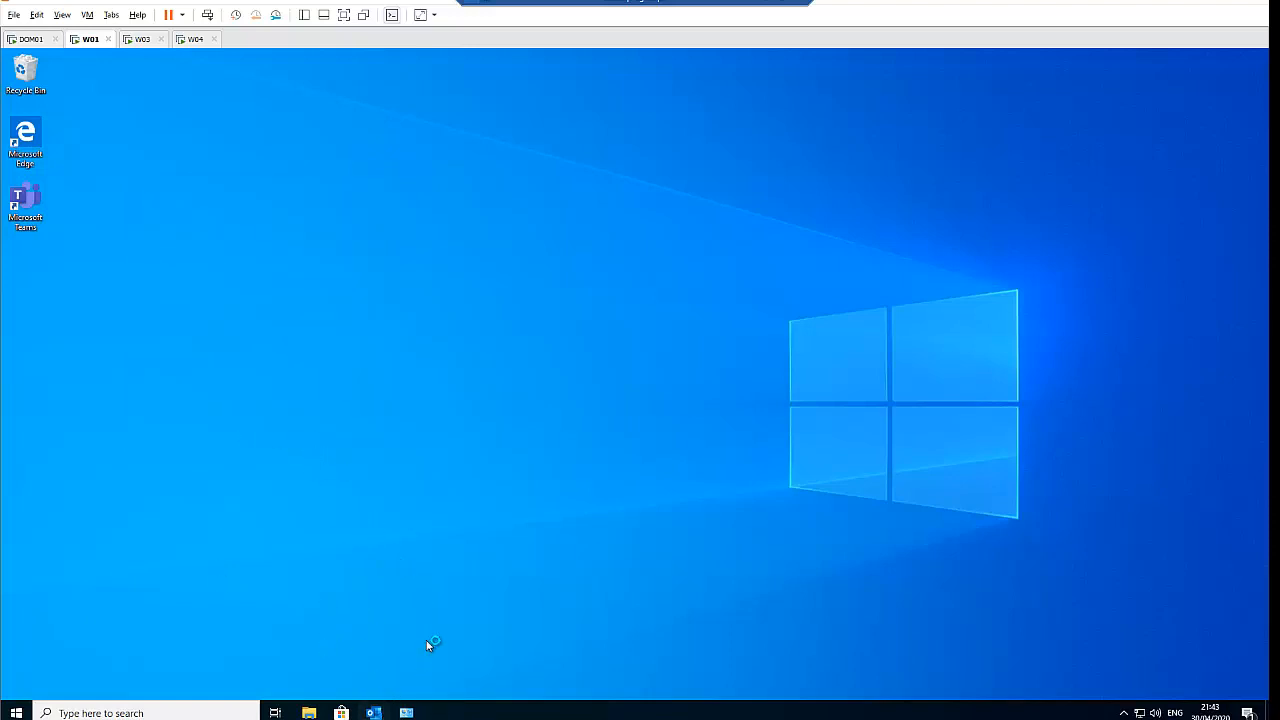
Launch Outlook from the taskbar to load the new profile
click(372, 712)
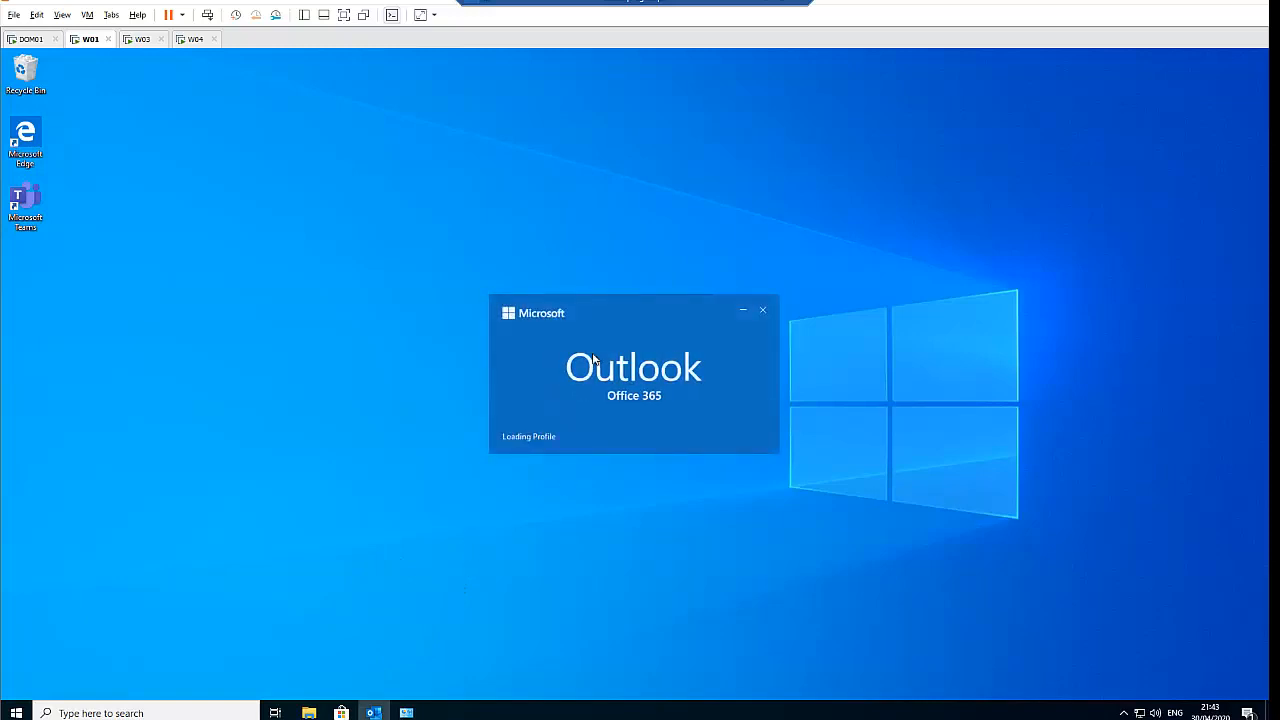
mouse_move(586, 464)
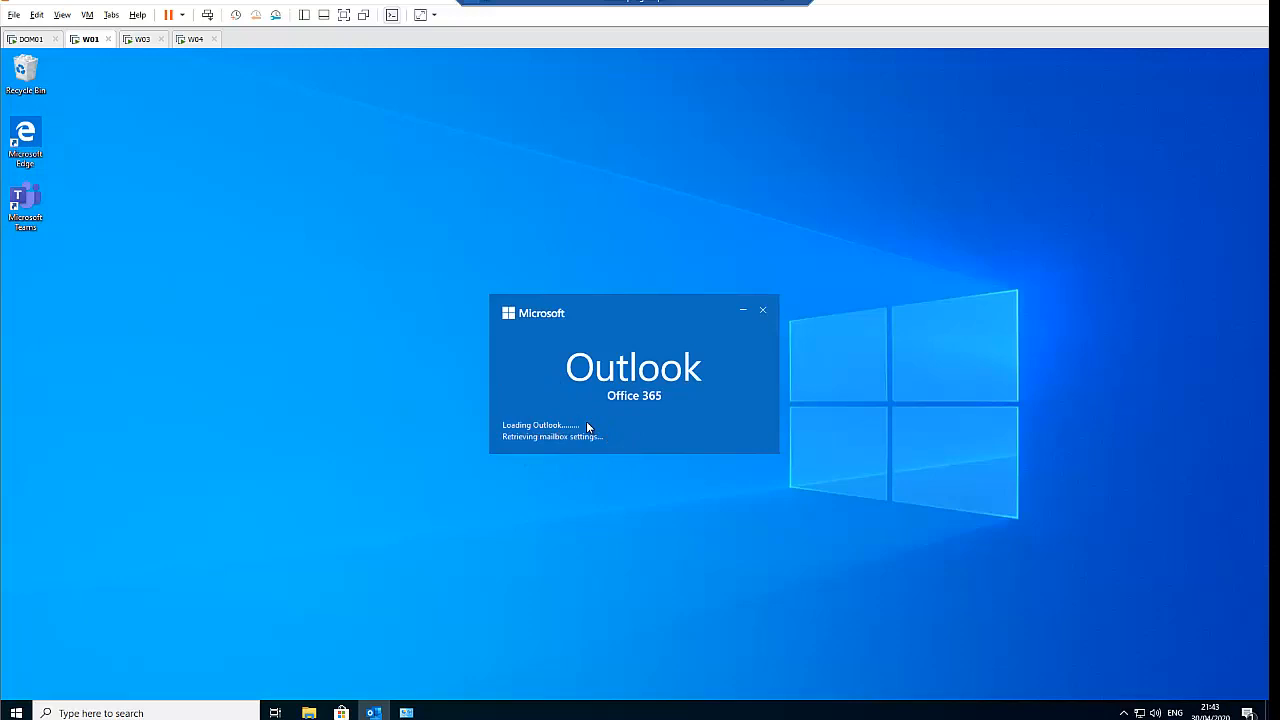
mouse_move(516, 428)
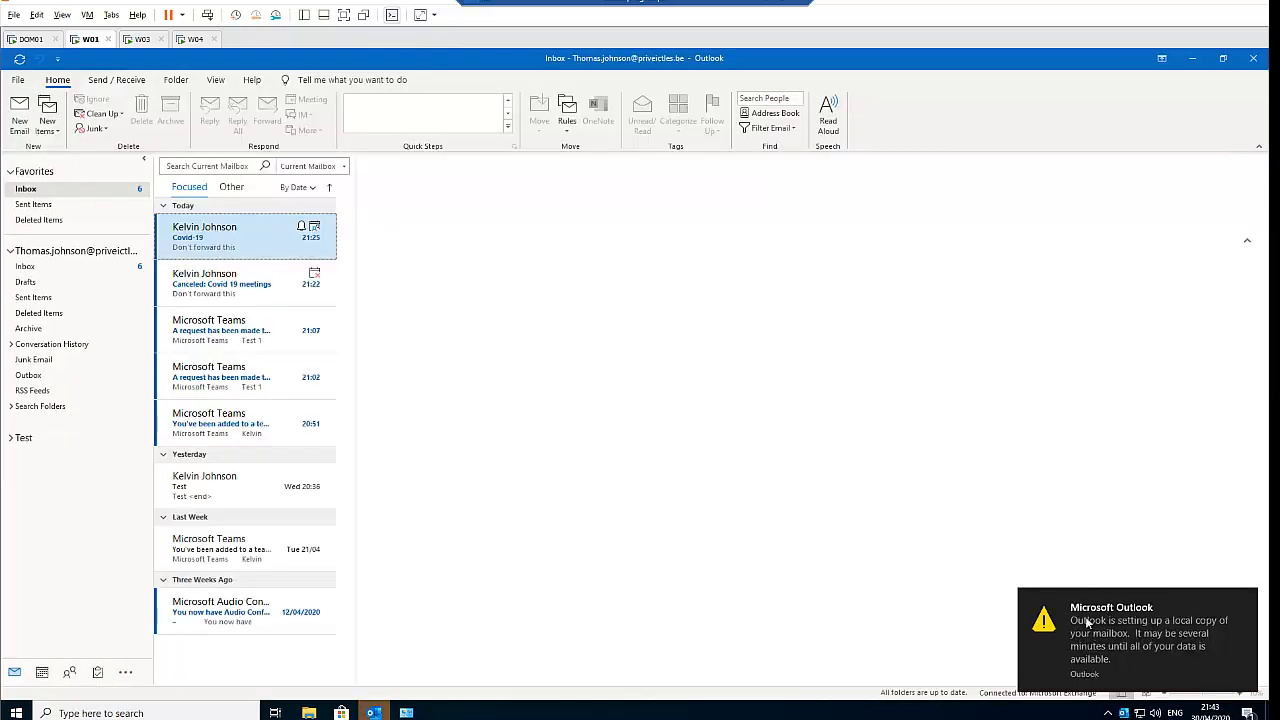
Show the Covid-19 Teams meeting invitation from the inbox in the Reading Pane
click(248, 236)
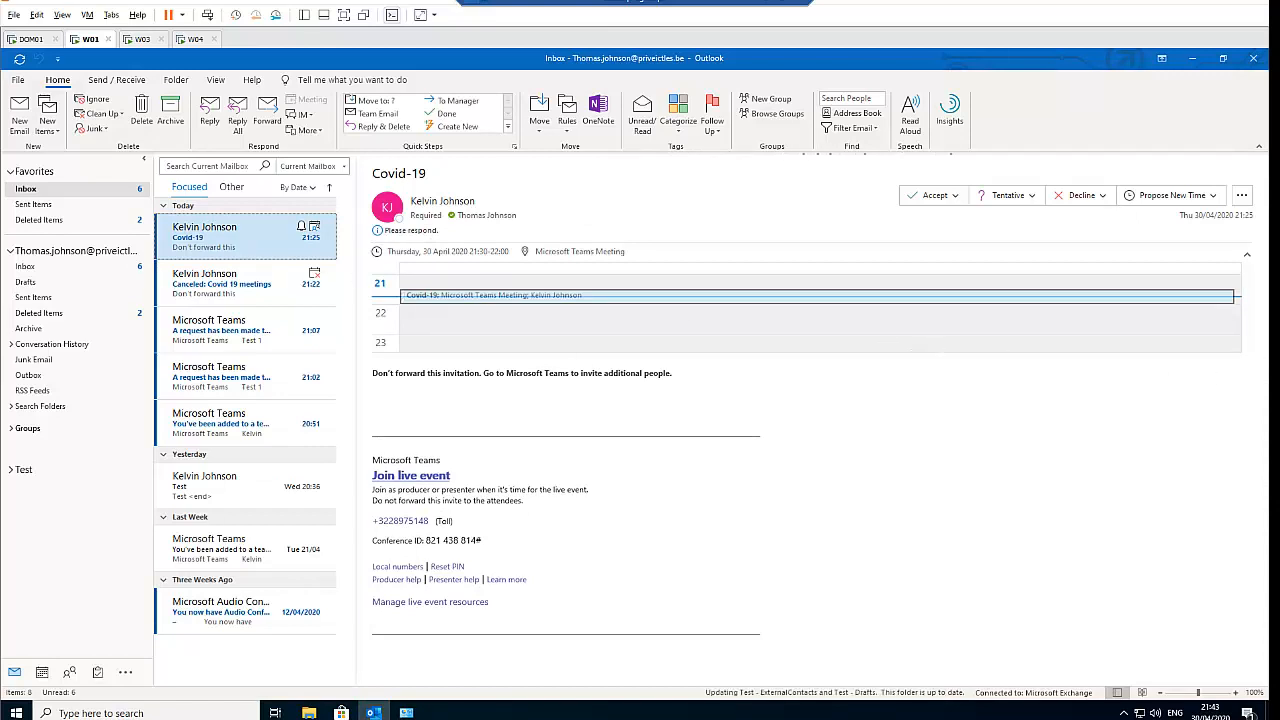
mouse_move(1038, 452)
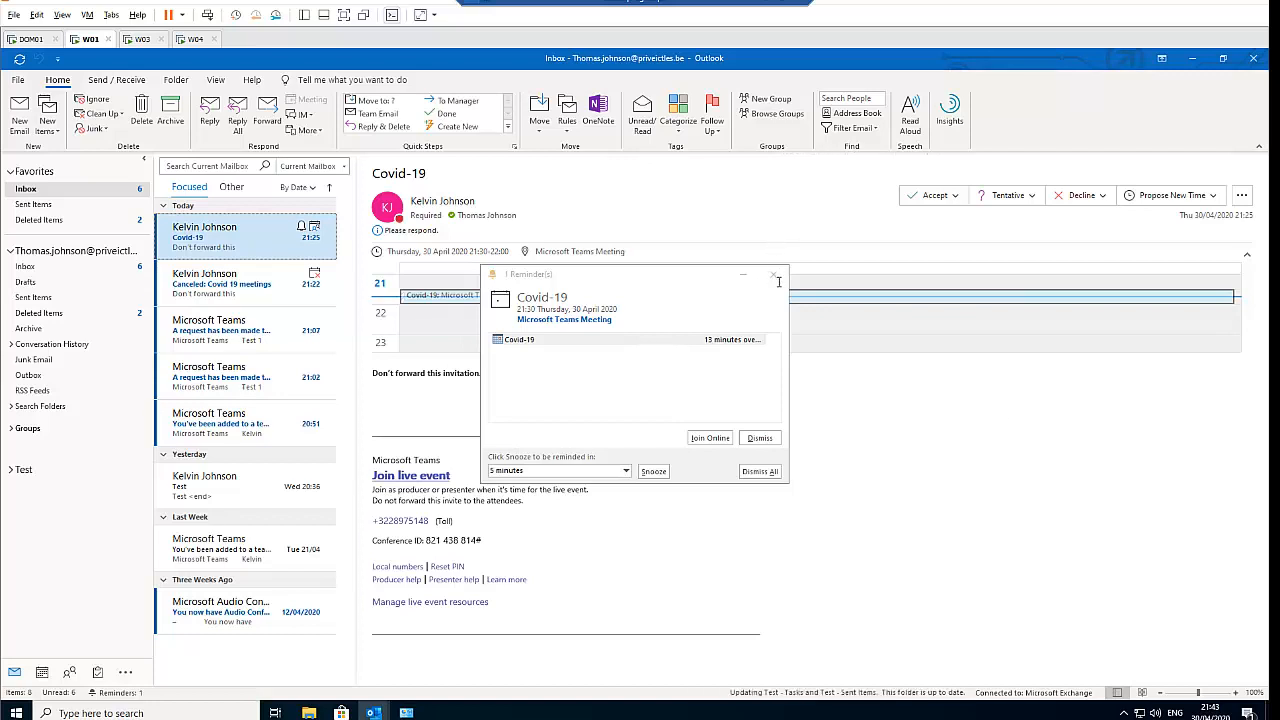
mouse_move(770, 278)
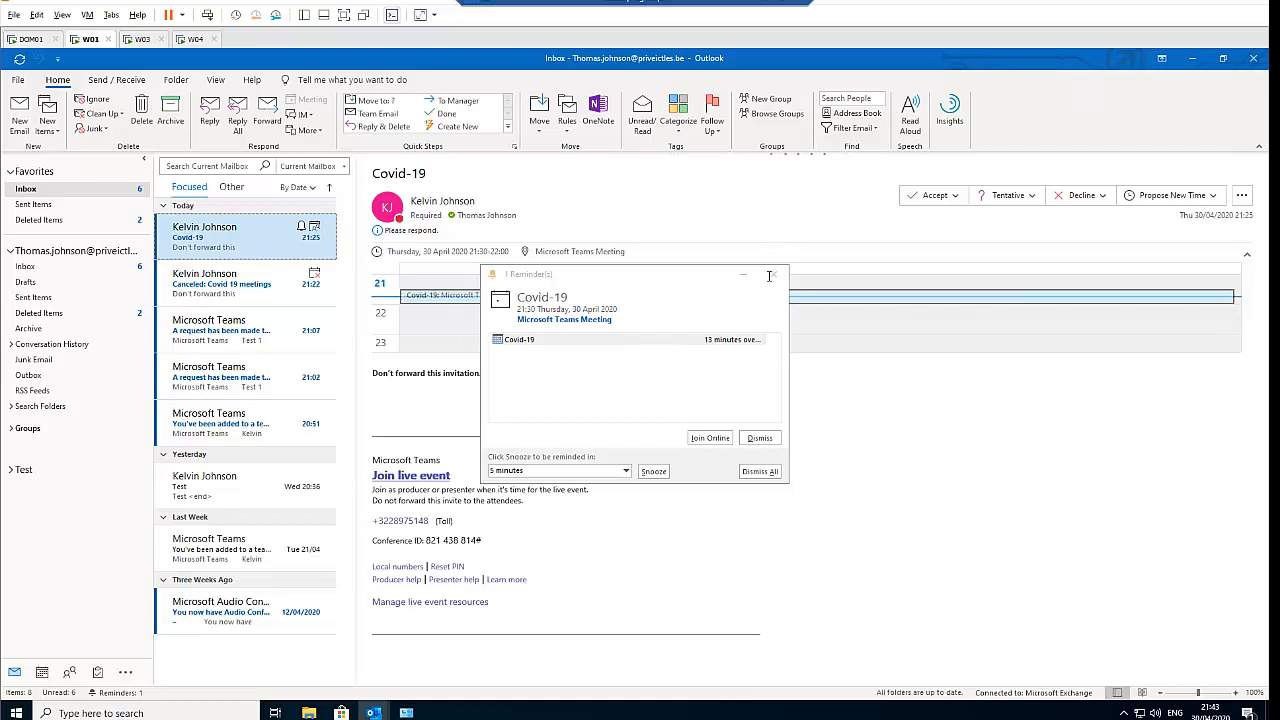
mouse_move(770, 276)
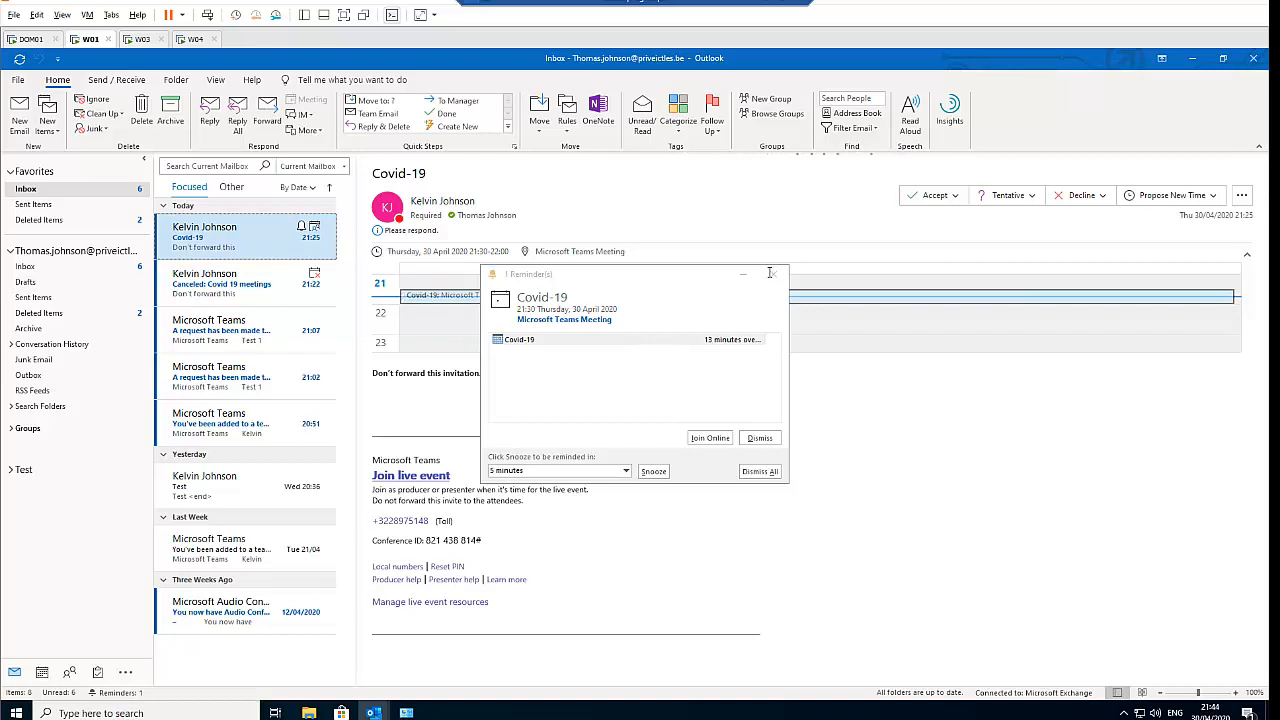
mouse_move(856, 312)
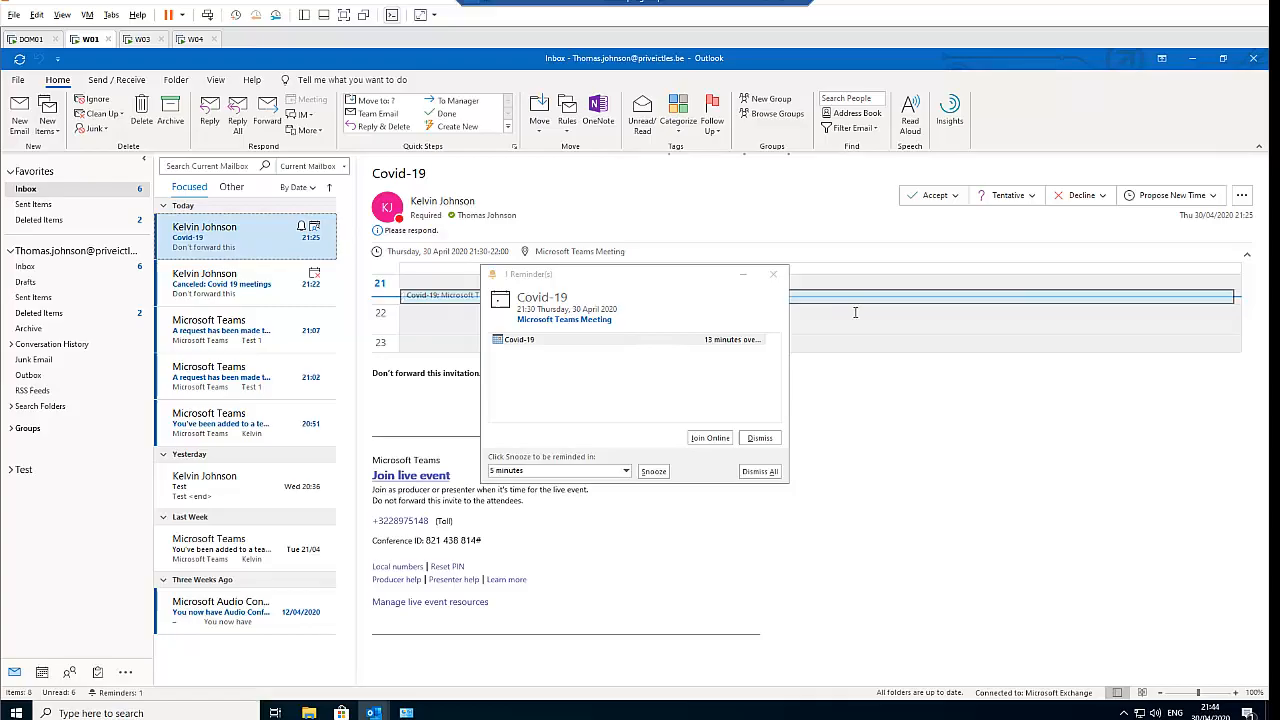